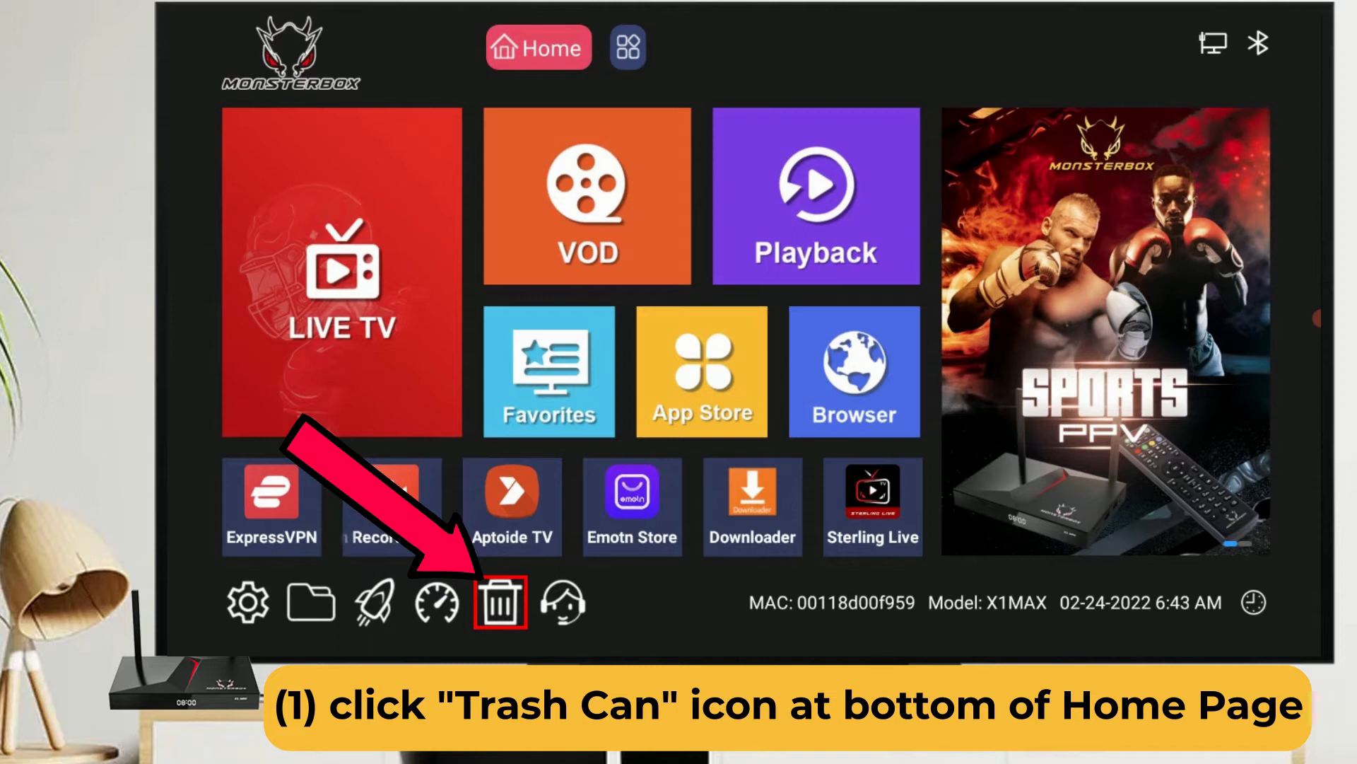
Select Sterling Live in the Uninstall app panel so its removal confirmation appears.
left_click(500, 603)
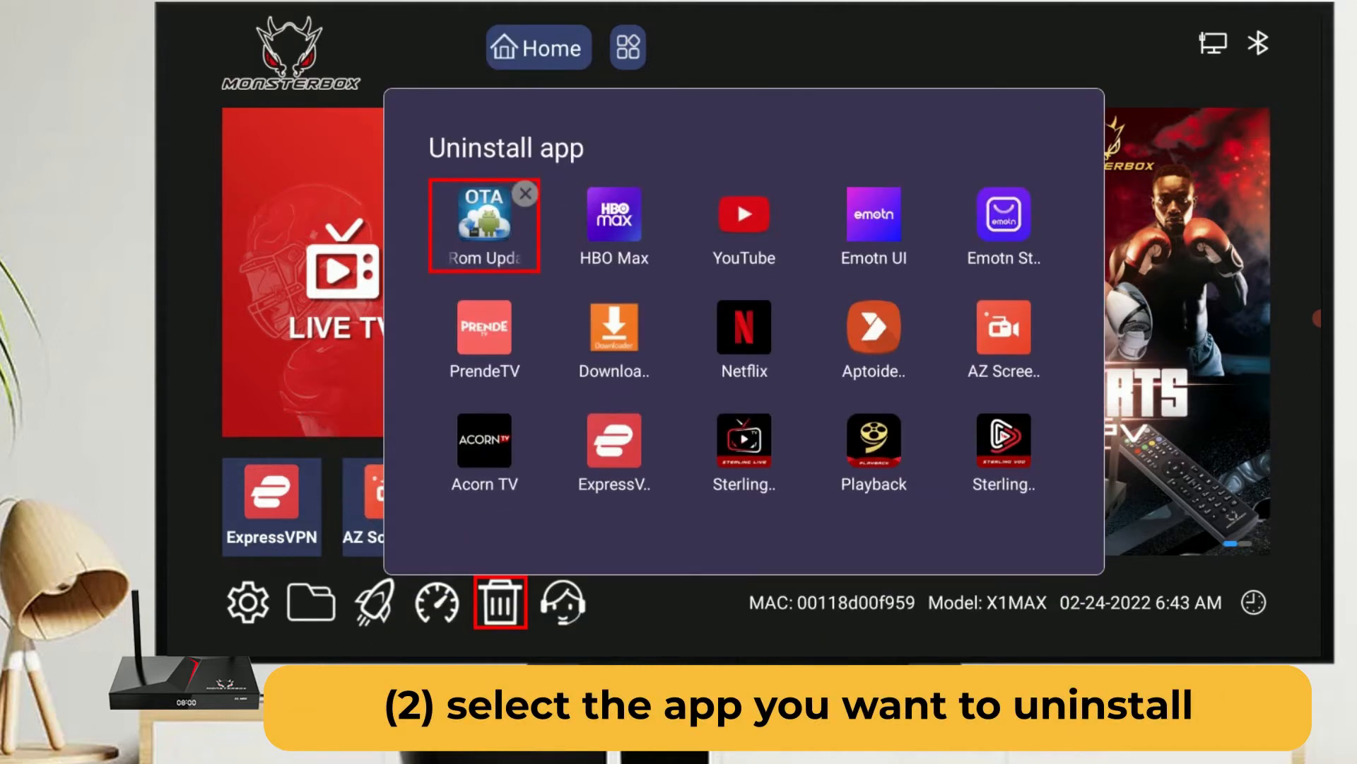
left_click(483, 441)
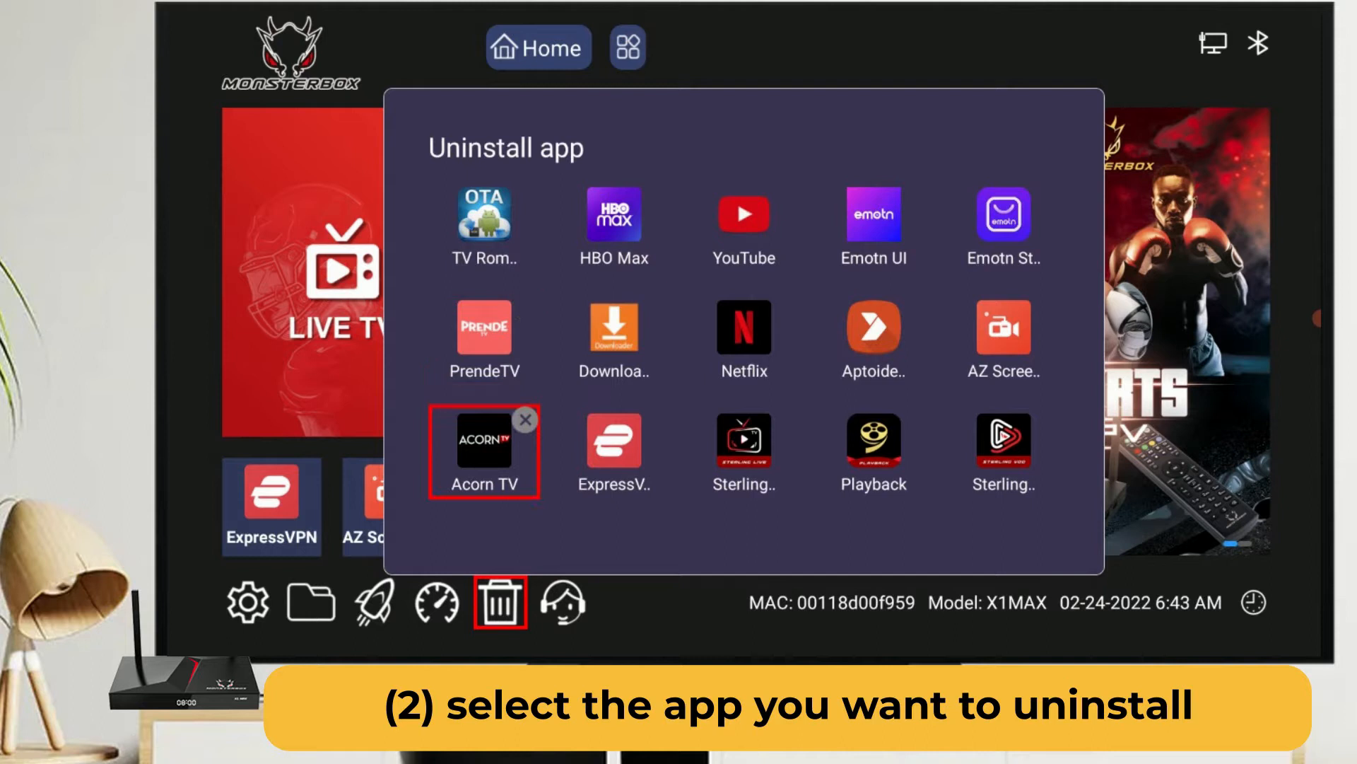
left_click(743, 454)
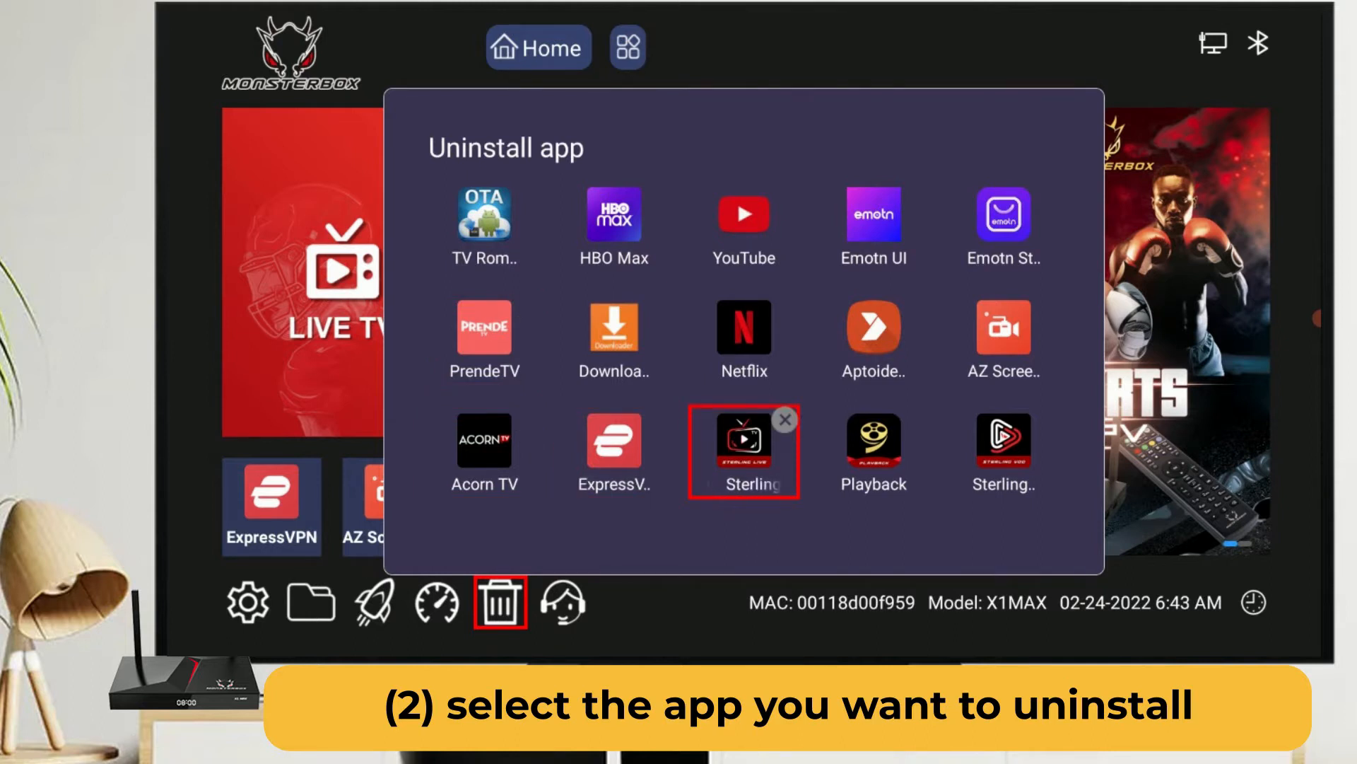
left_click(743, 446)
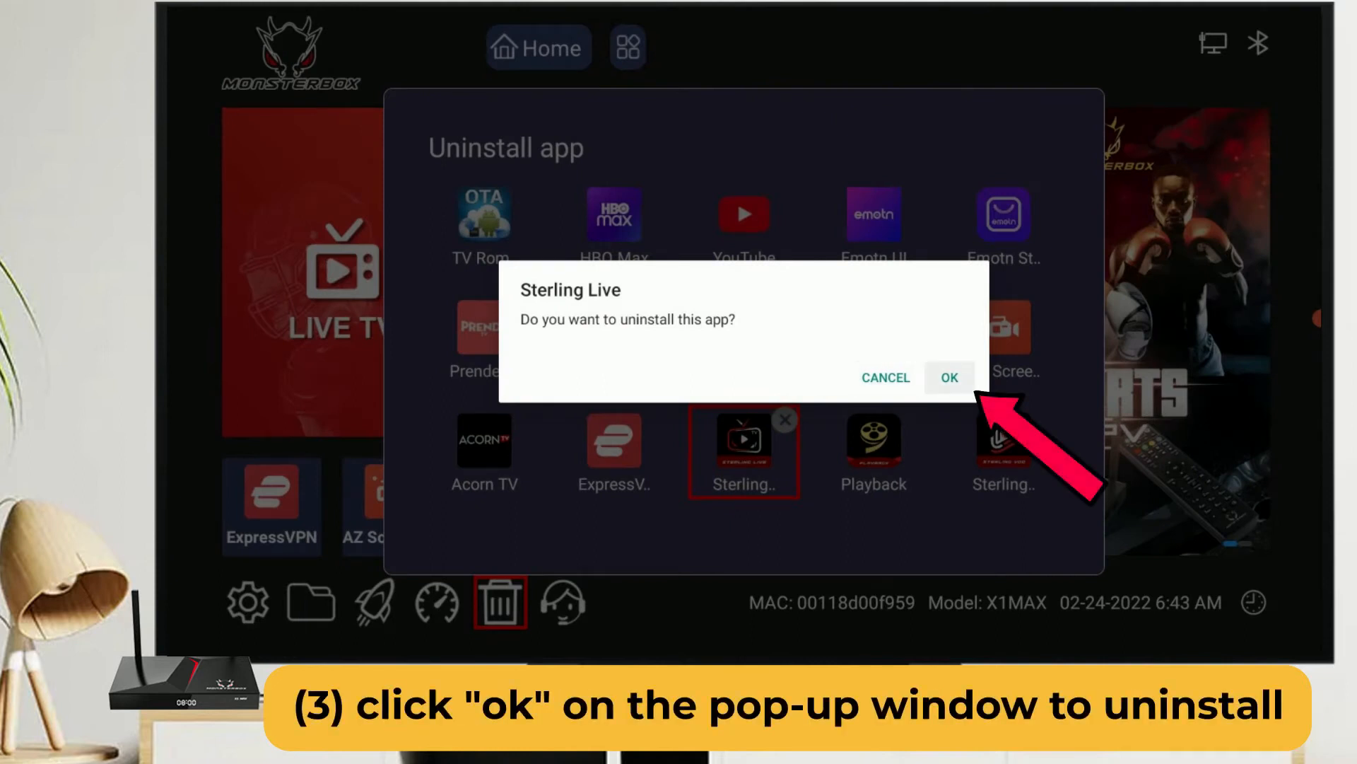
Confirm with OK to uninstall Sterling Live and return to the home screen.
left_click(949, 377)
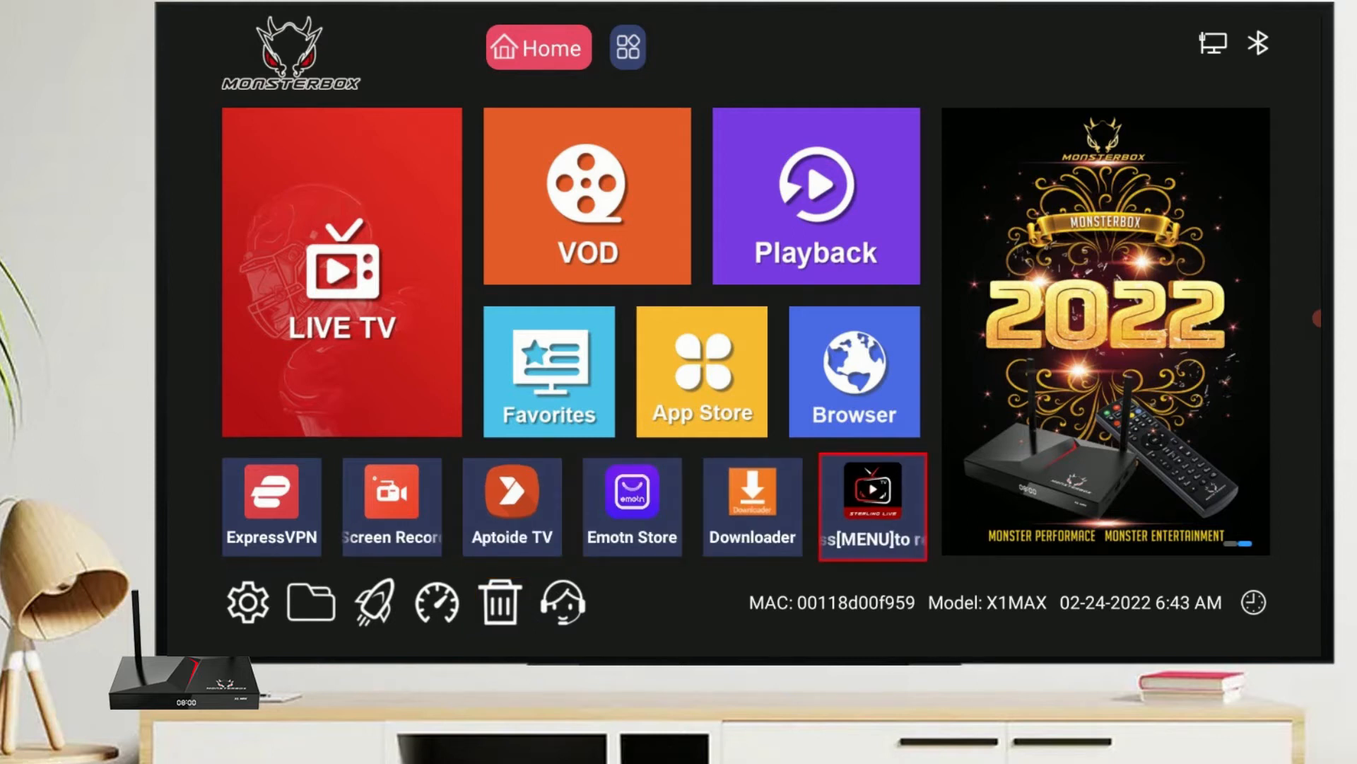
Go to the App Store tile, reaching the page listing APP Store, Play Store and ADD.
left_click(872, 505)
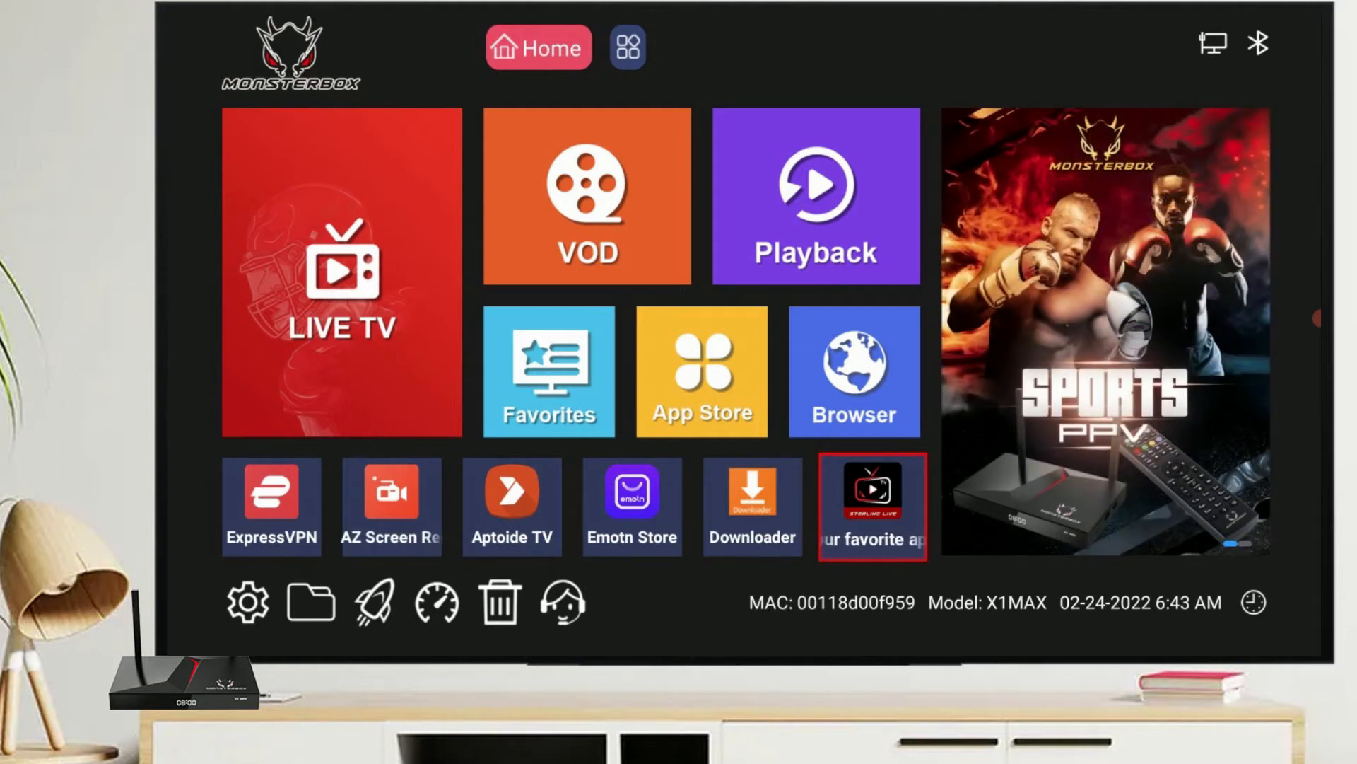
mouse_move(853, 373)
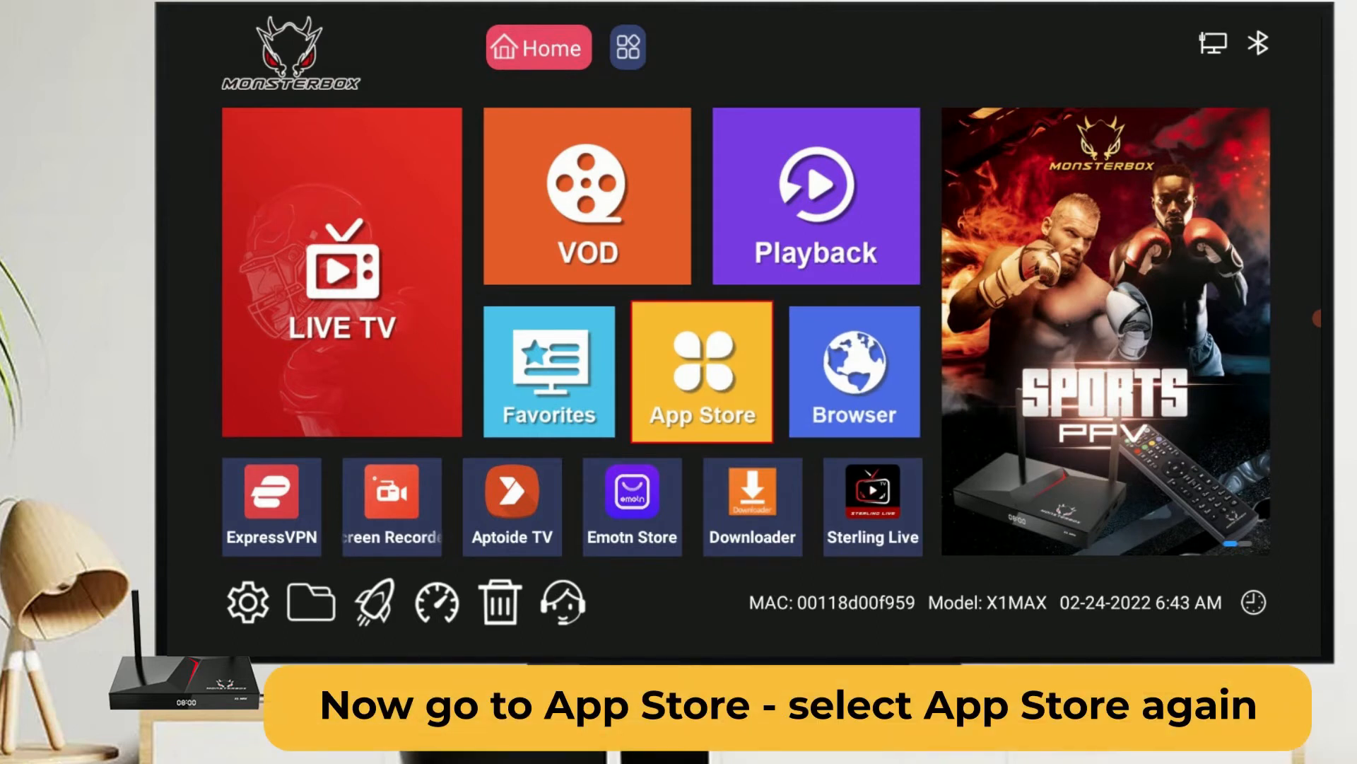
left_click(702, 374)
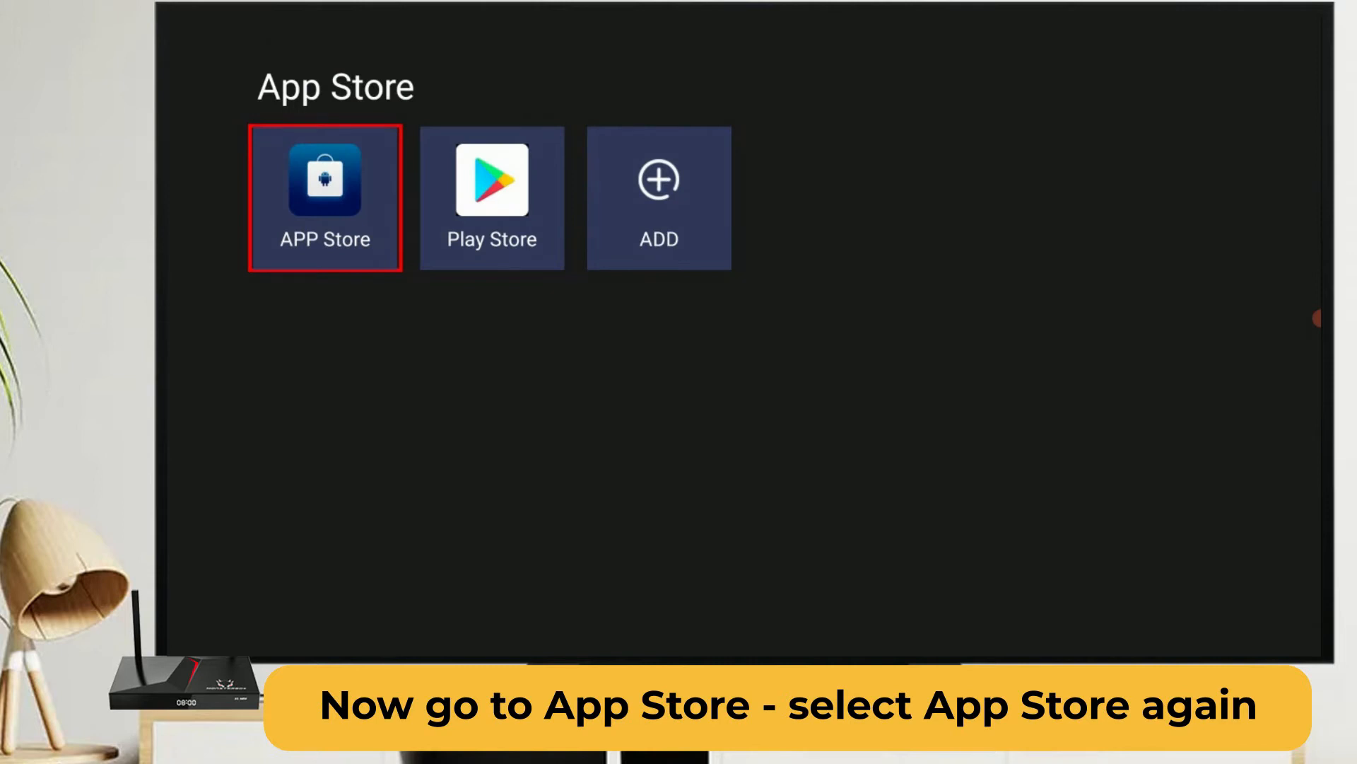
Browse the APP Store catalogue and land on Sterling Live, shown as not installed.
left_click(324, 197)
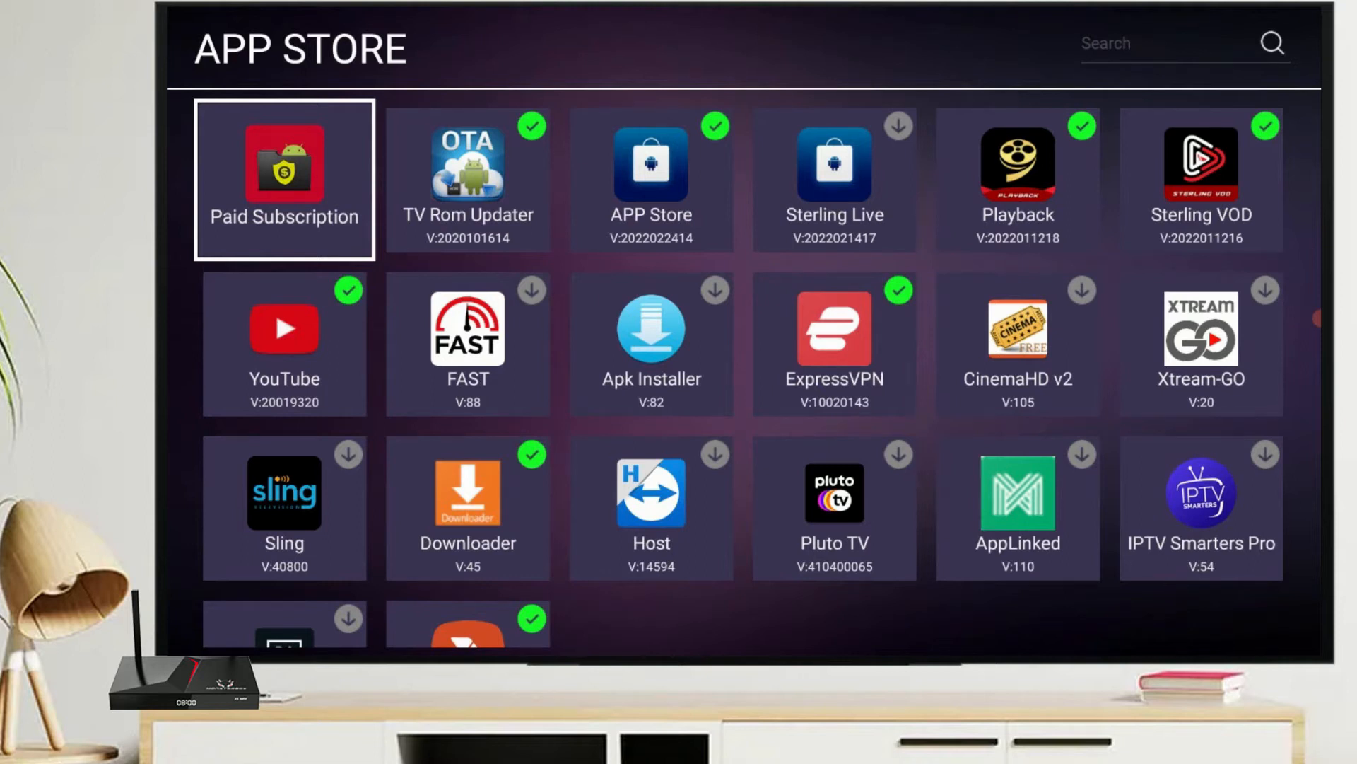
scroll("down", 3)
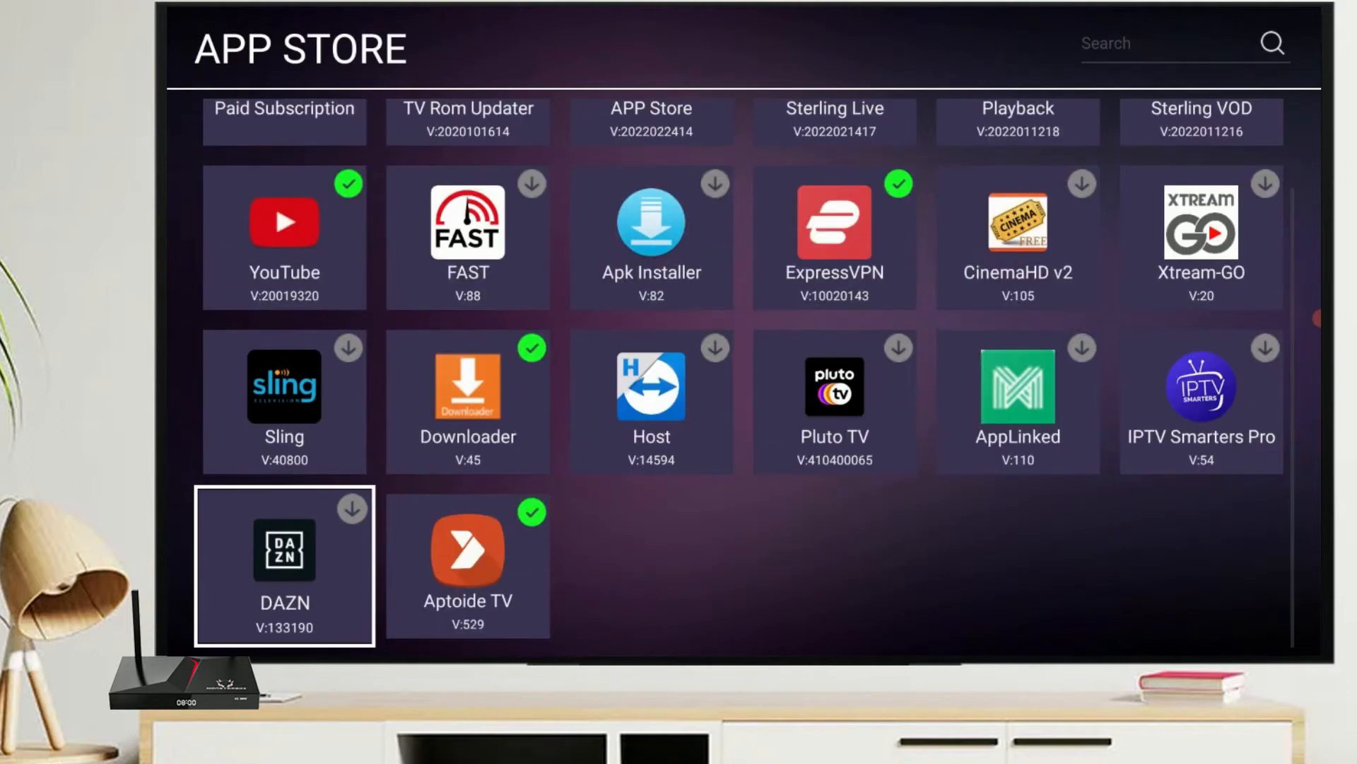
scroll("up", 3)
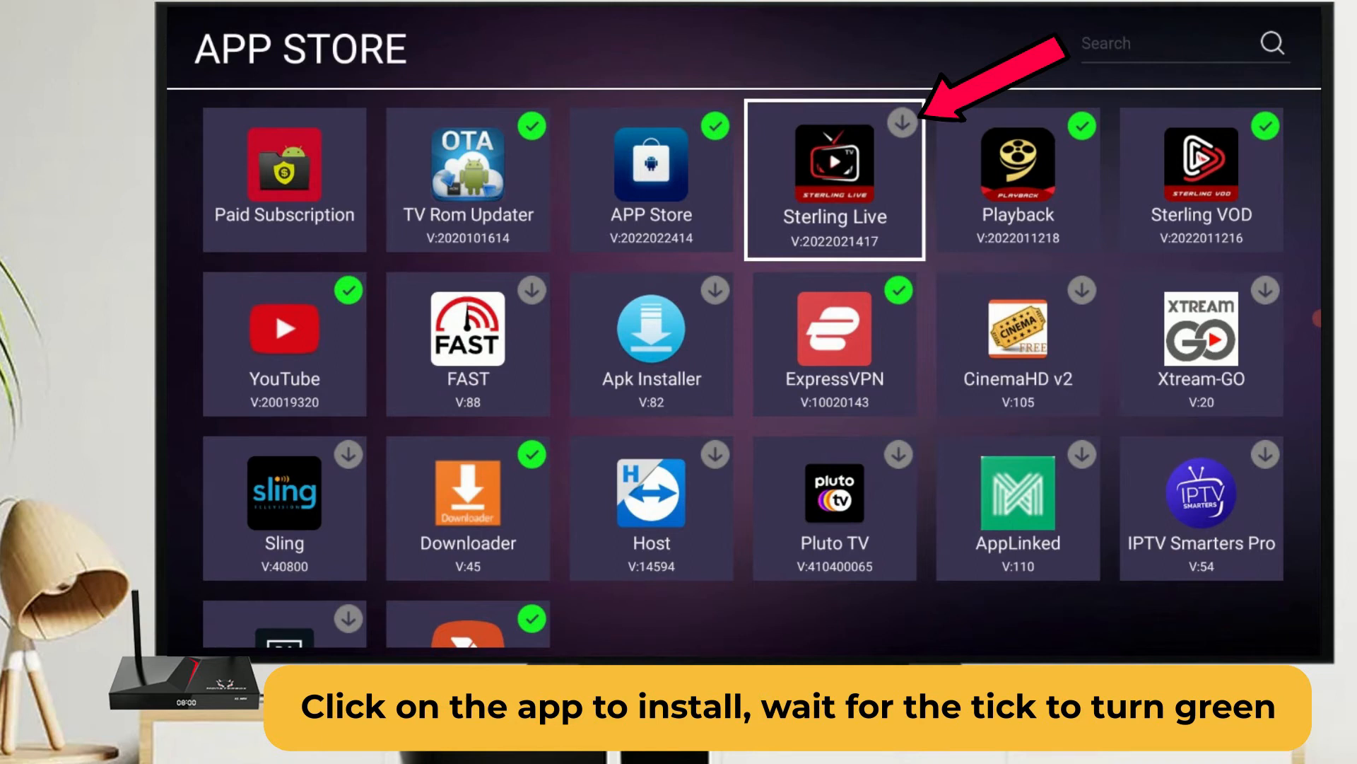
Reinstall Sterling Live from the catalogue until its green tick appears.
left_click(833, 165)
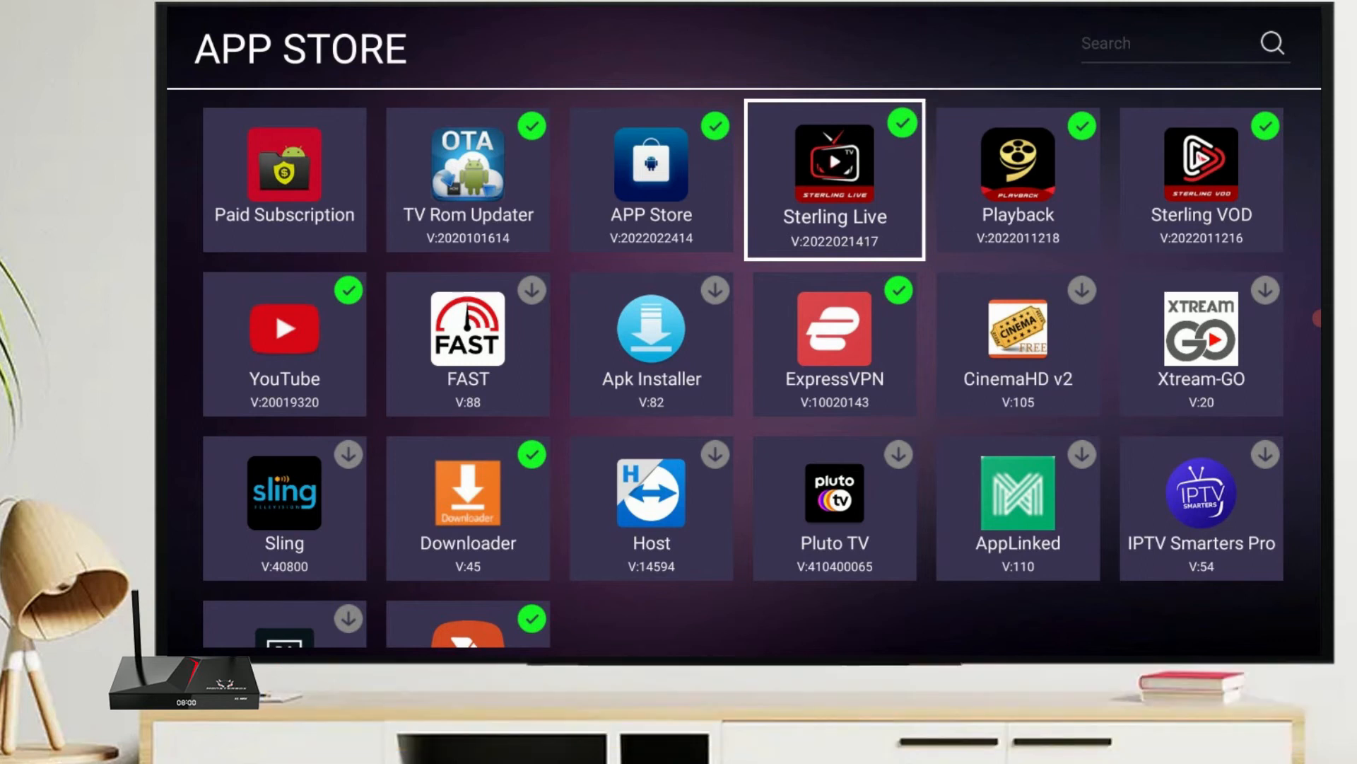
Launch the reinstalled Sterling Live, then show the Apps page listing it among installed apps.
left_click(832, 165)
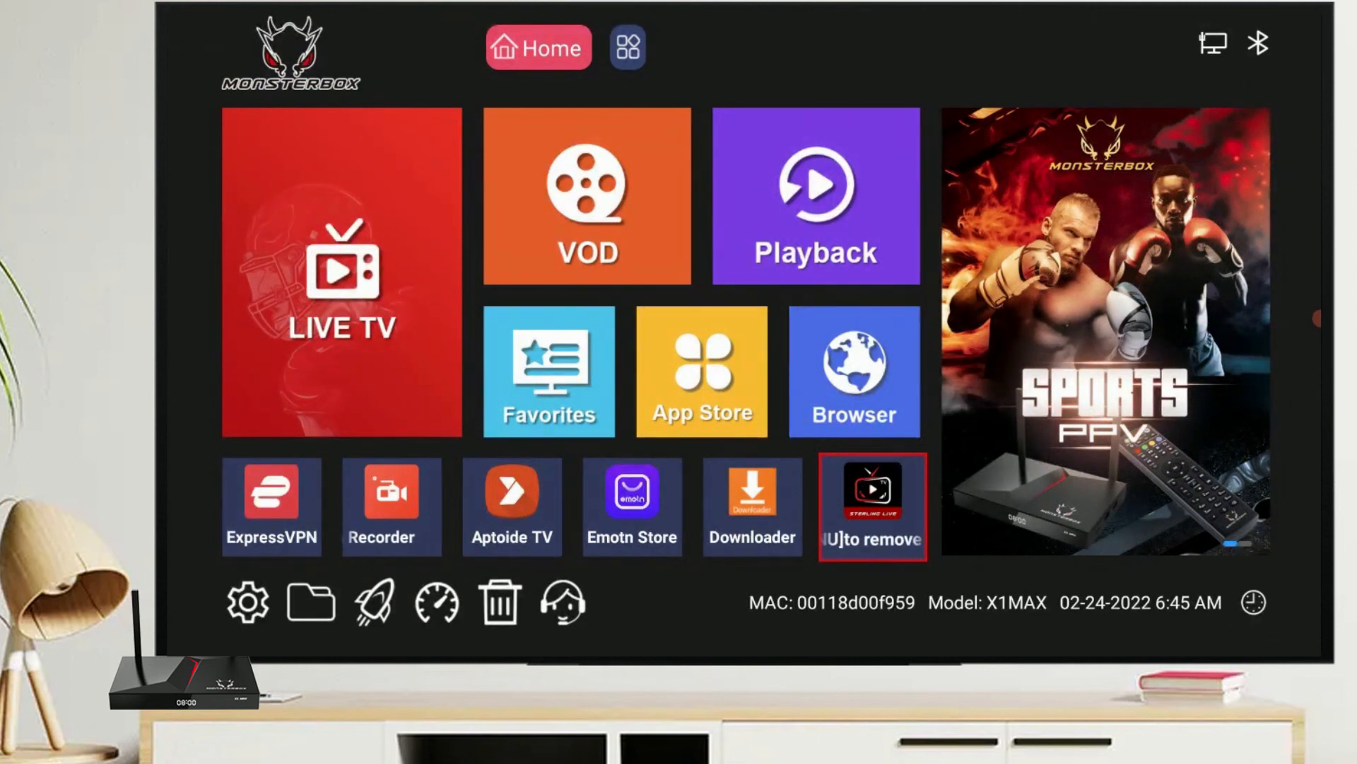
left_click(628, 47)
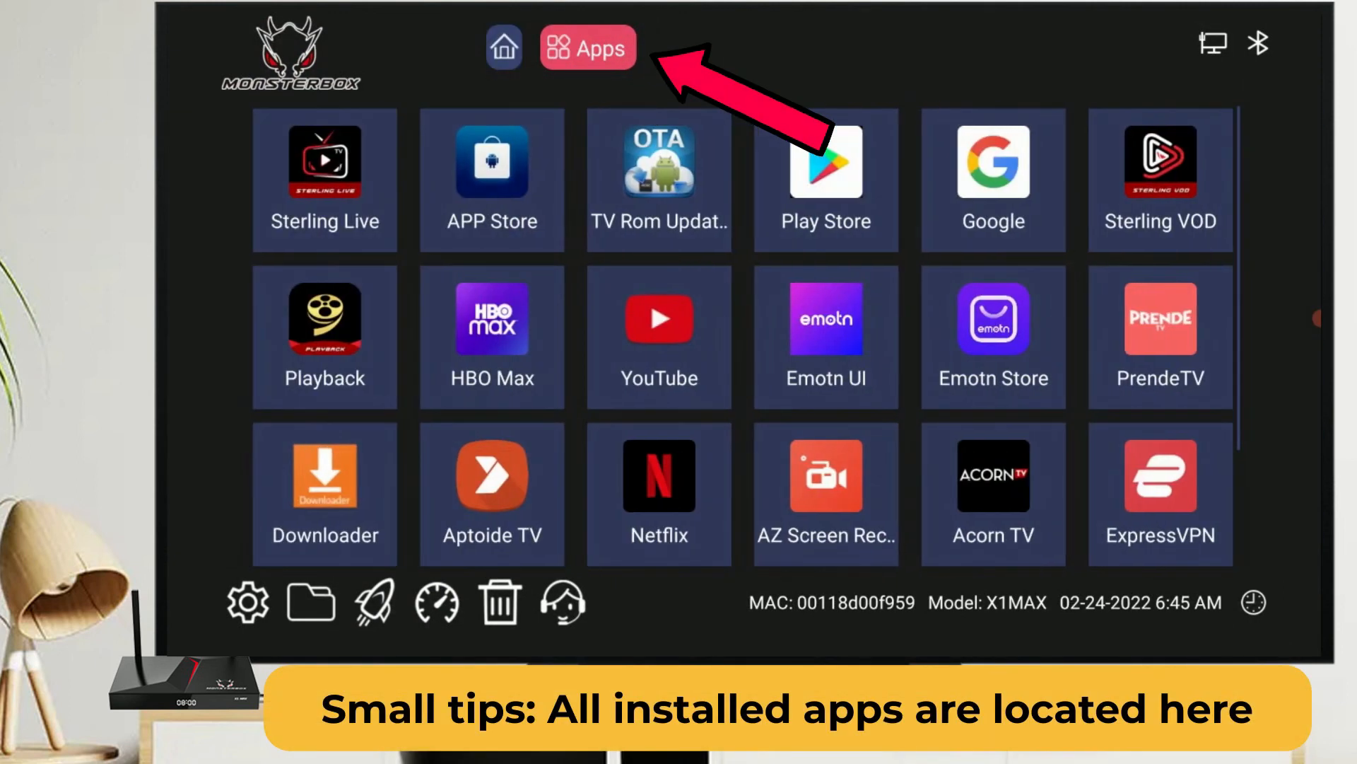